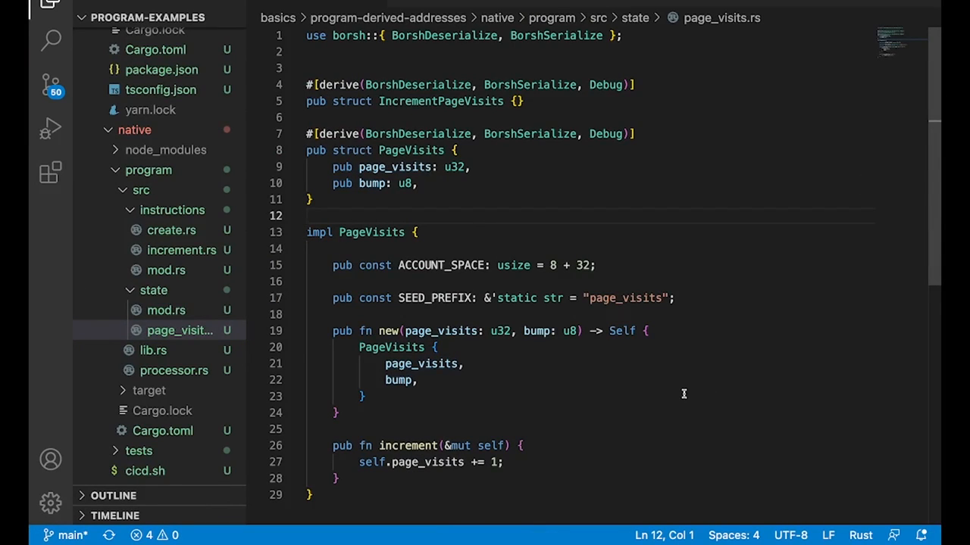
mouse_move(690, 394)
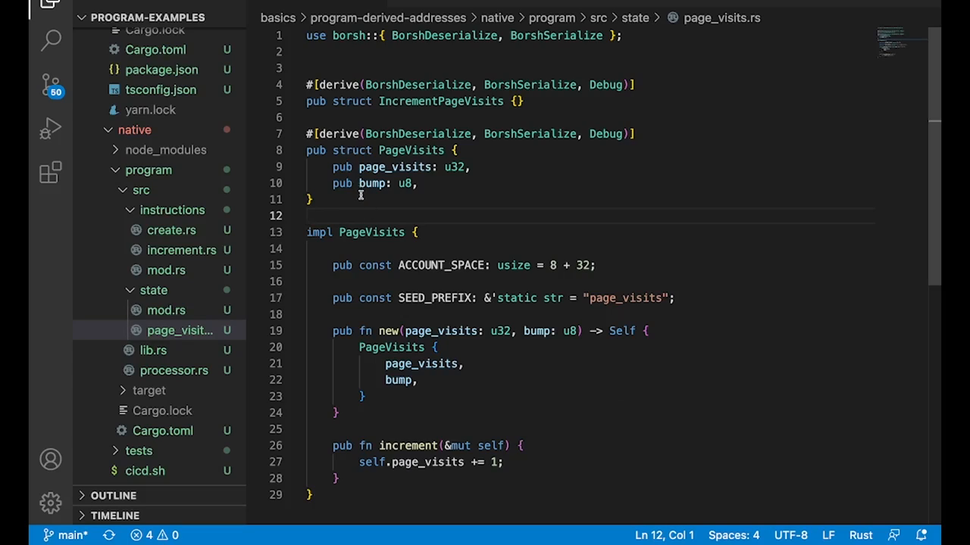
Step: Select the seed prefix lines in page_visits.rs before viewing the ed25519 PDA diagram
drag(316, 150, 311, 200)
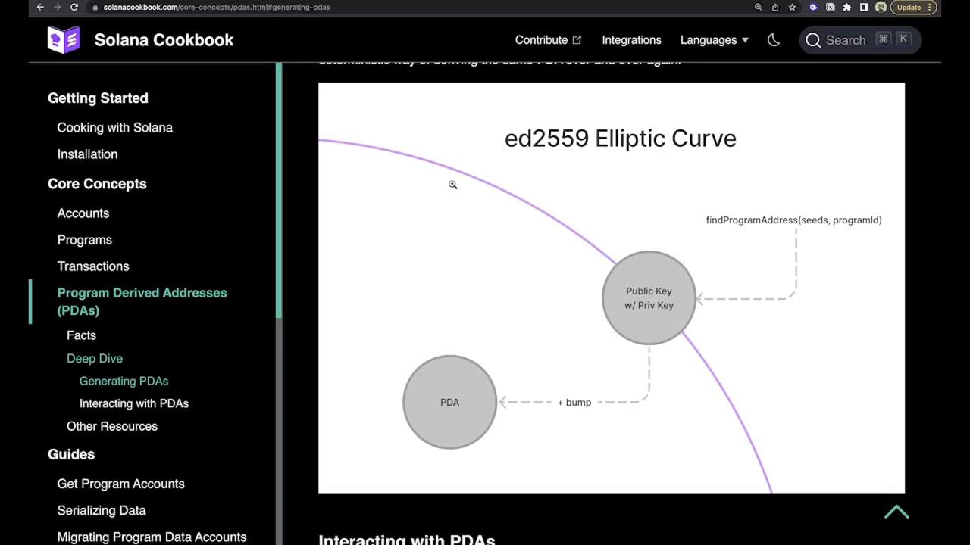
mouse_move(647, 382)
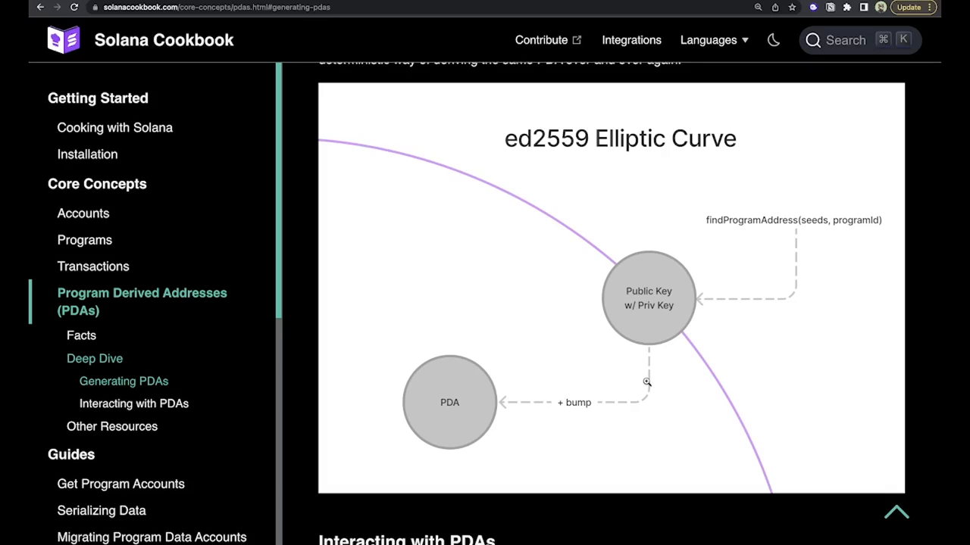
mouse_move(733, 365)
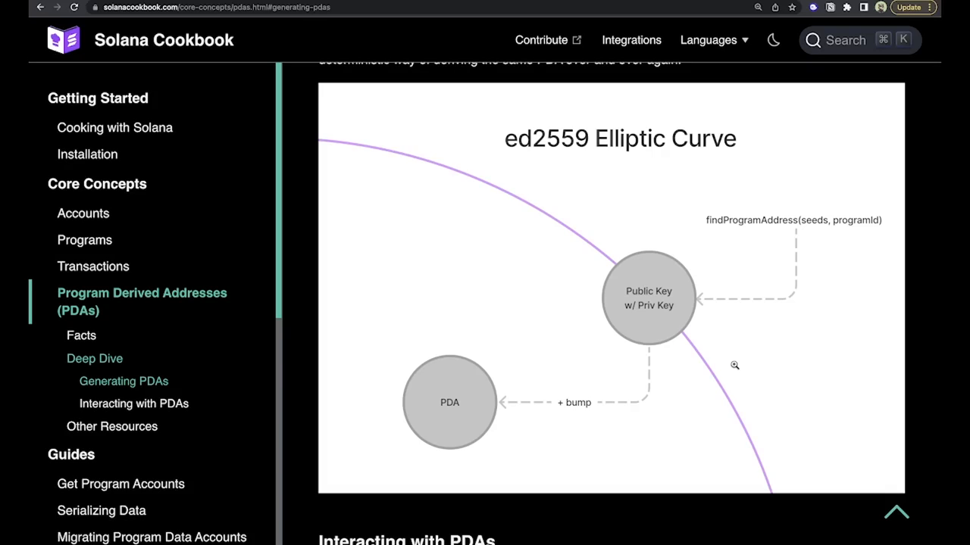
mouse_move(509, 398)
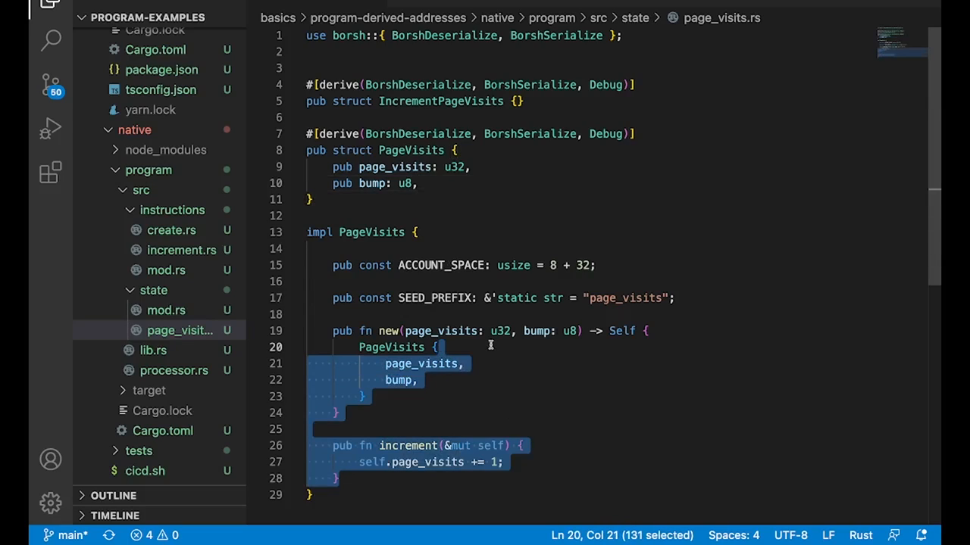
mouse_move(659, 351)
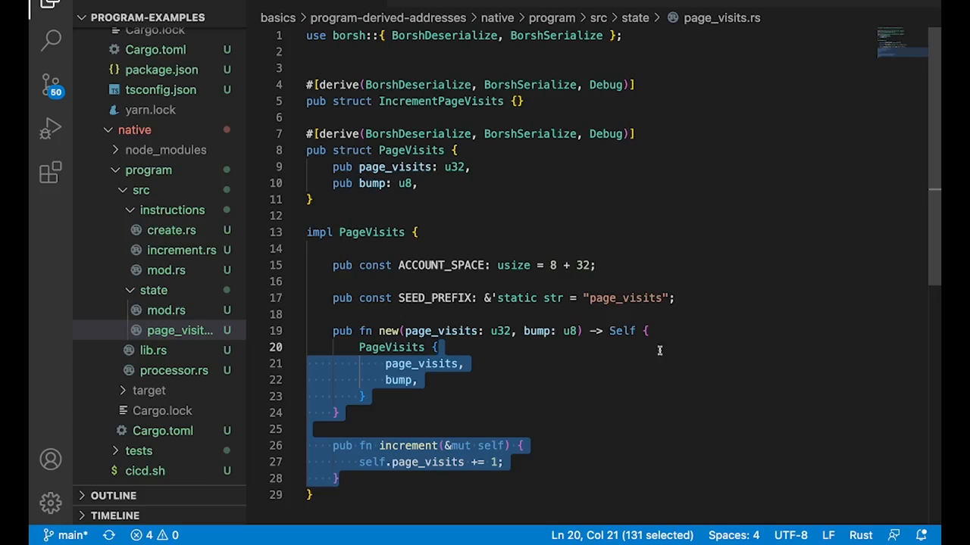
Step: Highlight the "page_visits" seed prefix value, then move on to processor.rs
double_click(624, 297)
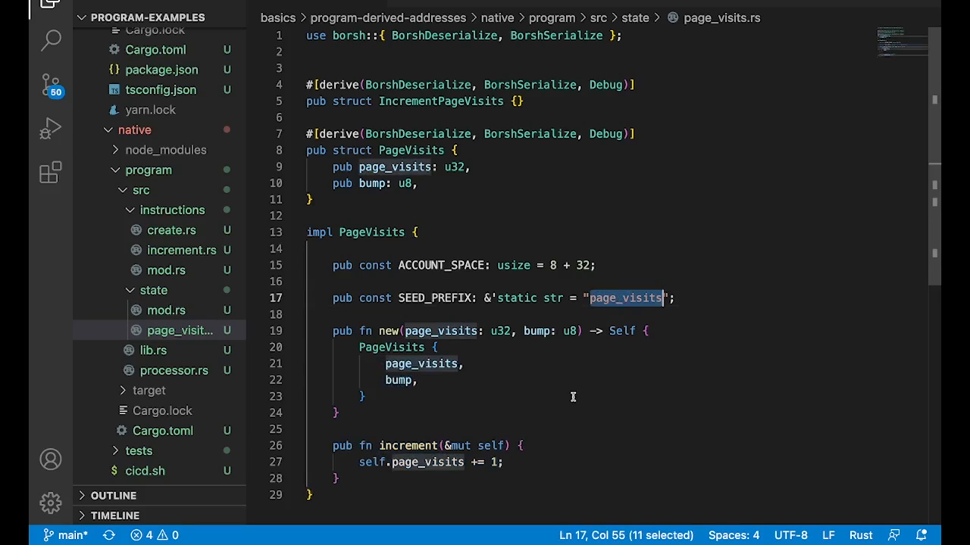
mouse_move(345, 358)
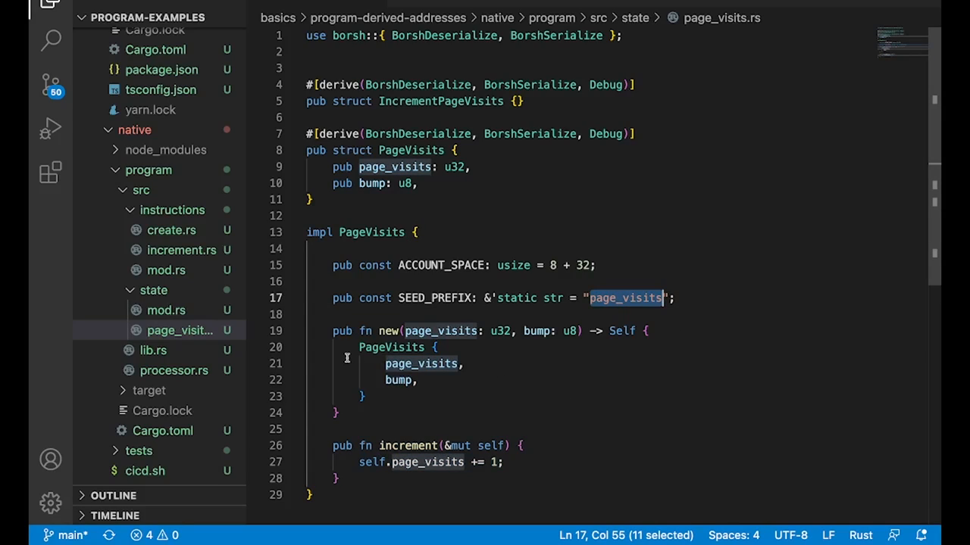
mouse_move(585, 352)
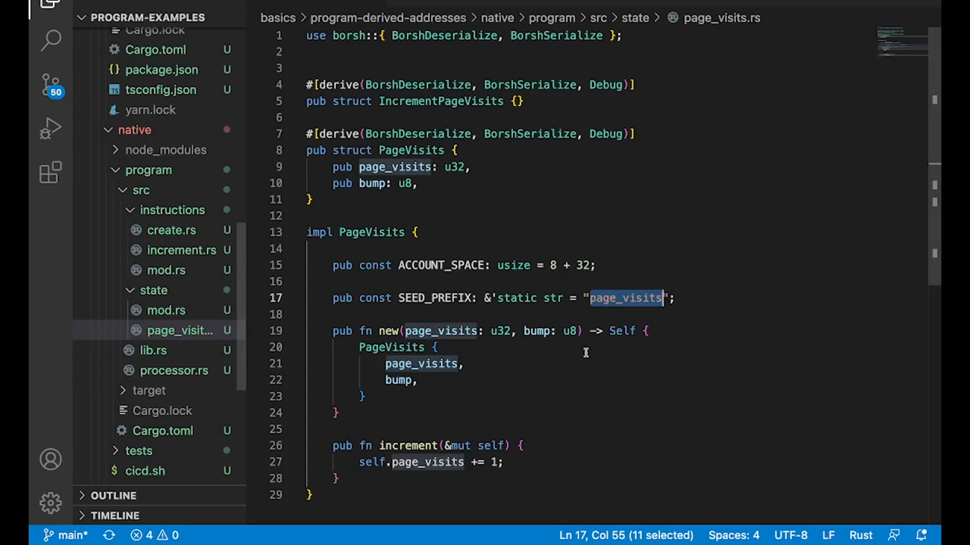
mouse_move(488, 265)
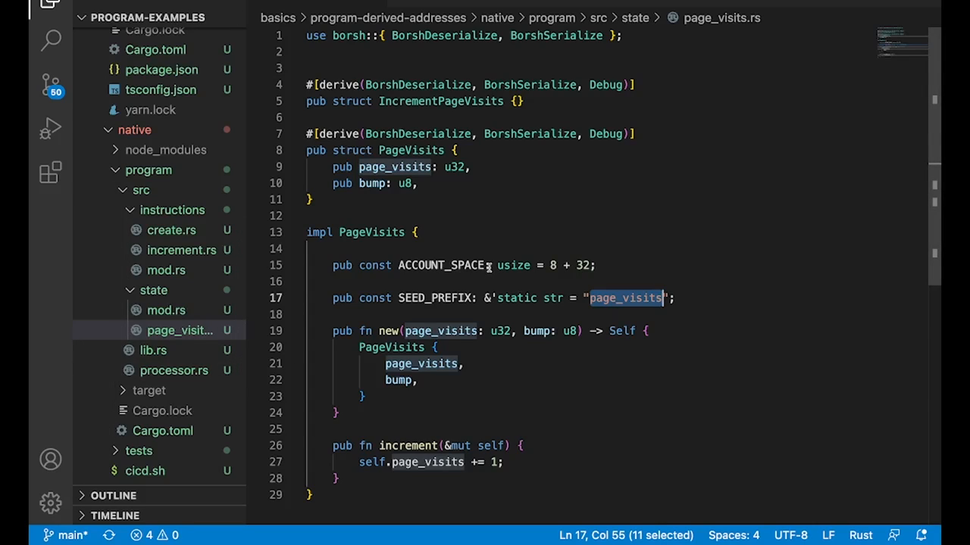
click(174, 370)
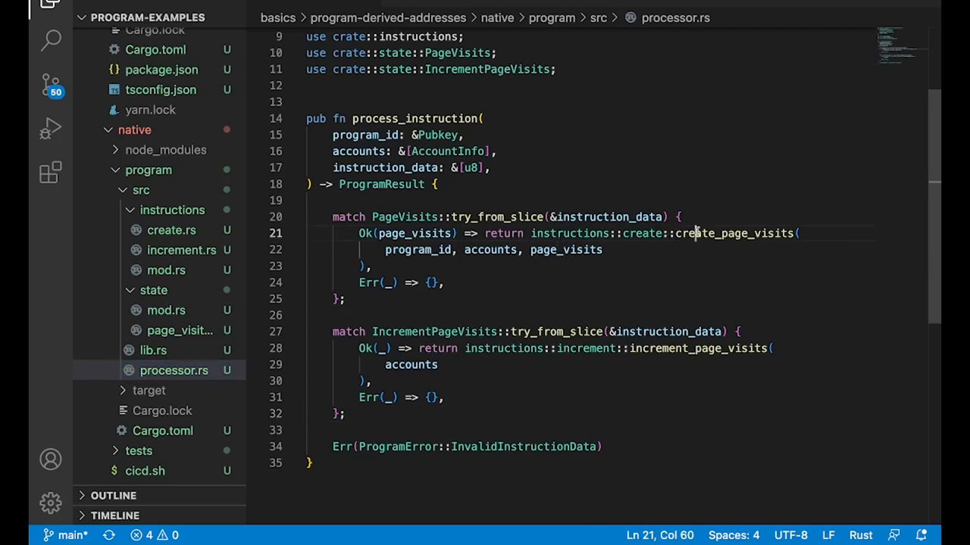
Step: Highlight the create_page_visits and increment_page_visits handler calls, then move to create.rs
double_click(734, 233)
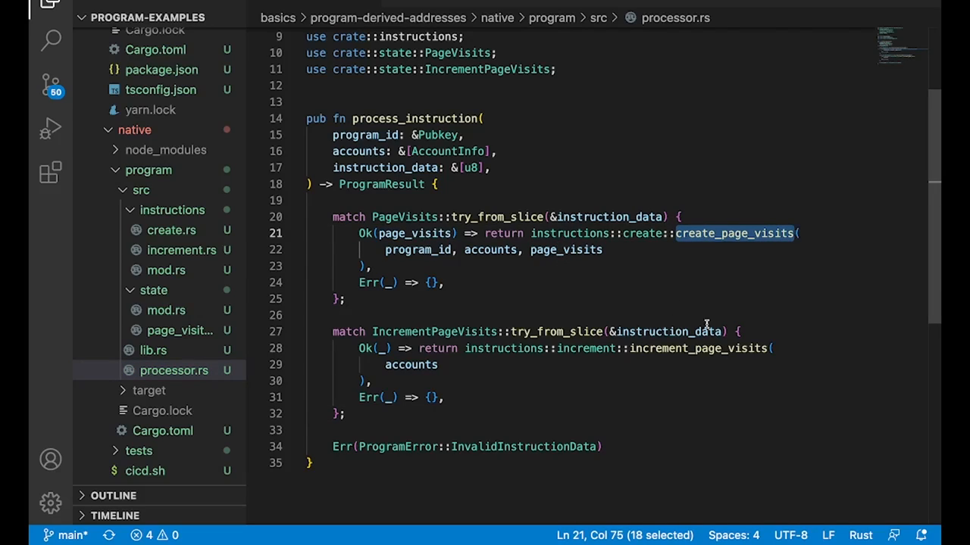
double_click(697, 348)
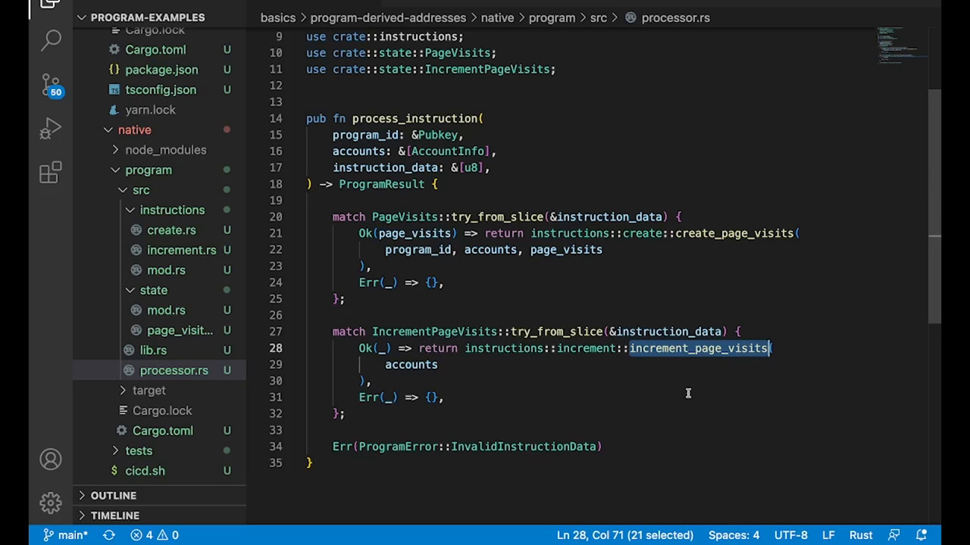
click(171, 230)
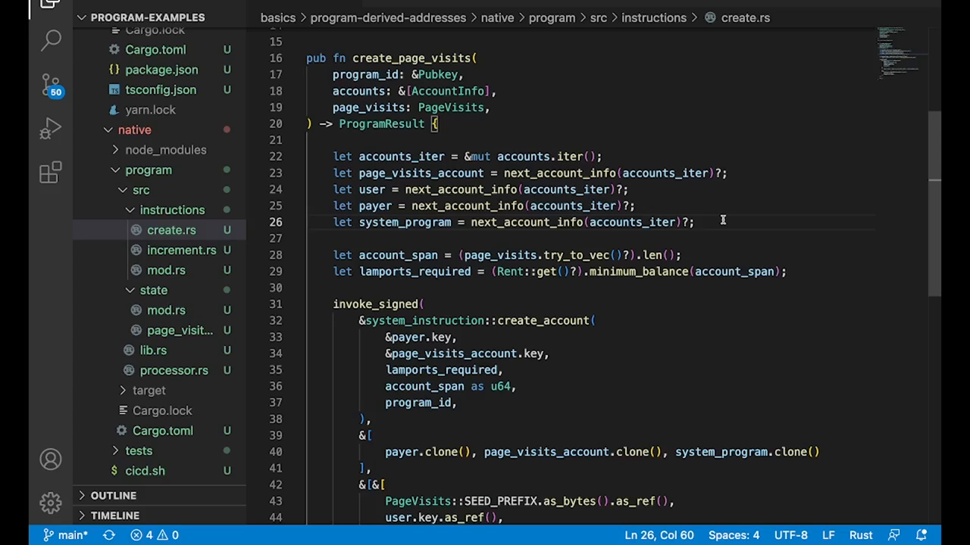
Step: Review page_visits_account setup and the invoke_signed account creation in create.rs
click(385, 173)
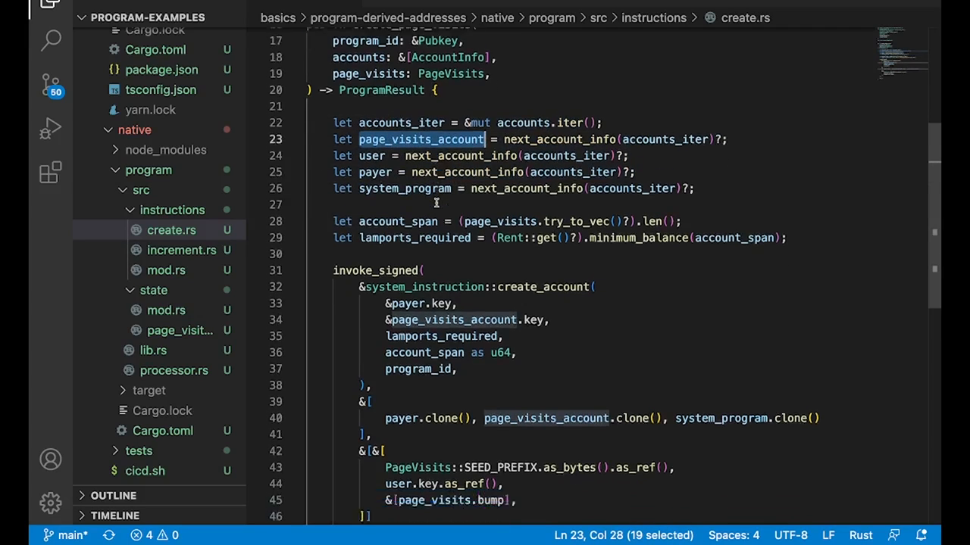
scroll(down, 3)
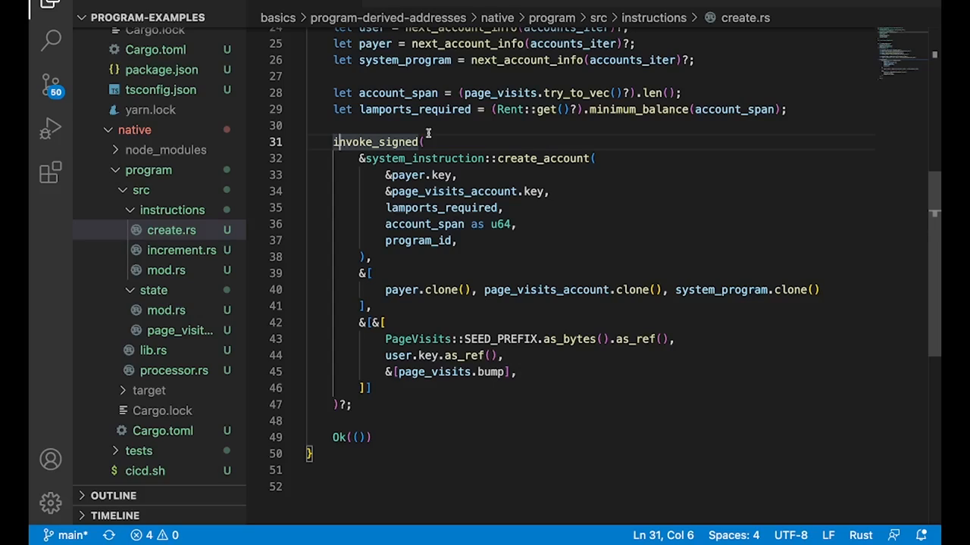
mouse_move(514, 153)
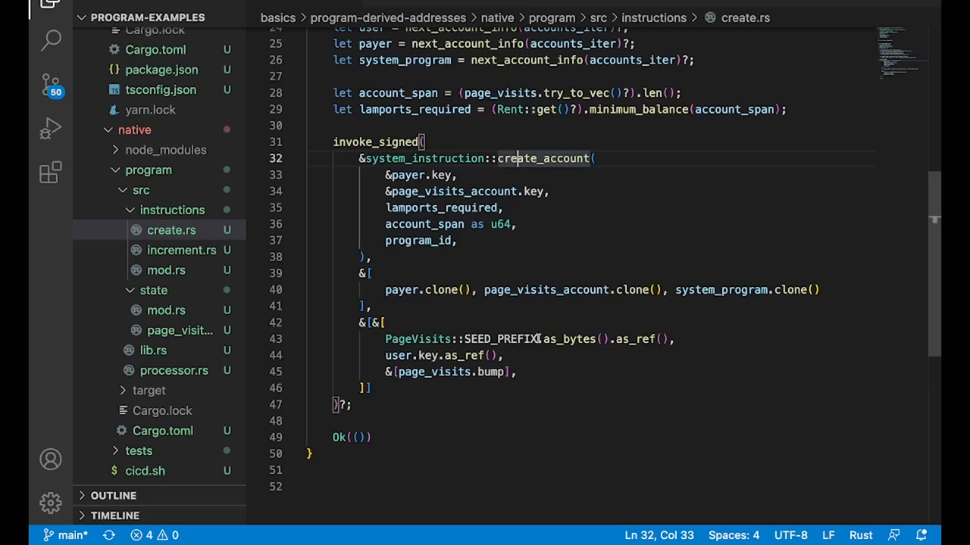
click(367, 388)
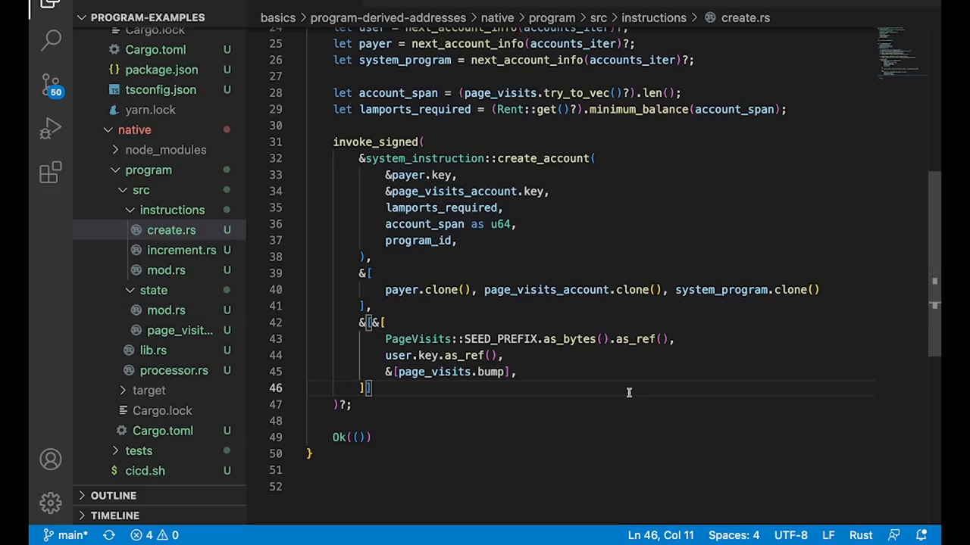
Step: In increment.rs, highlight the PageVisits deserialization and its increment call
click(181, 250)
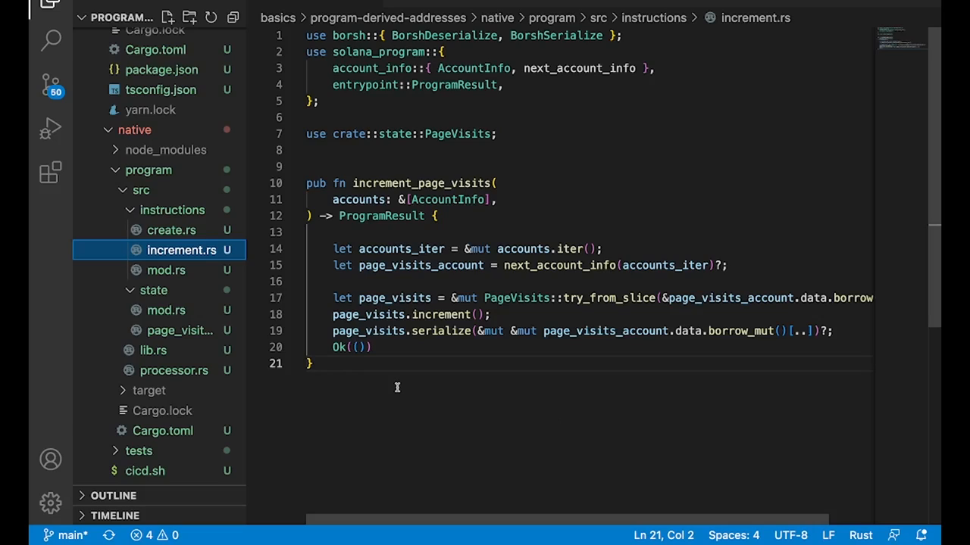
double_click(517, 297)
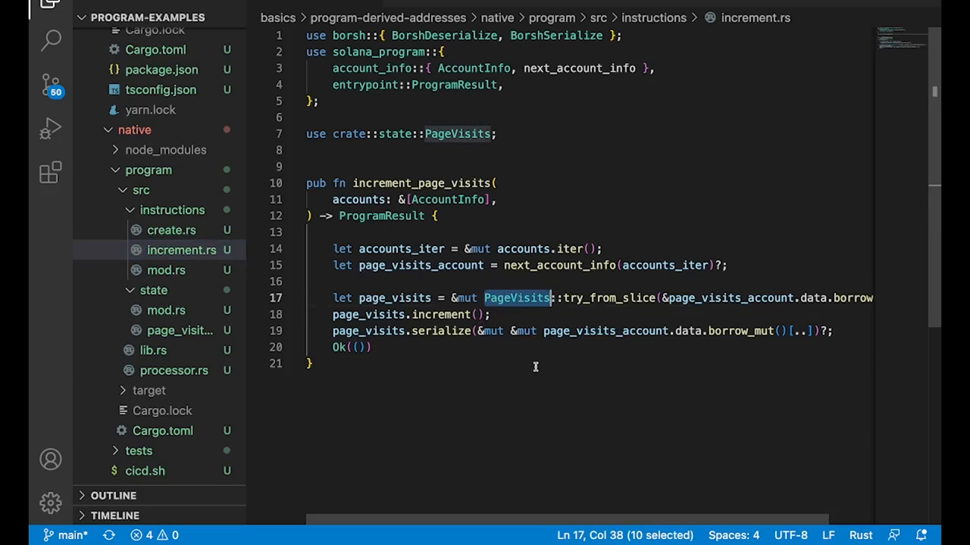
double_click(441, 313)
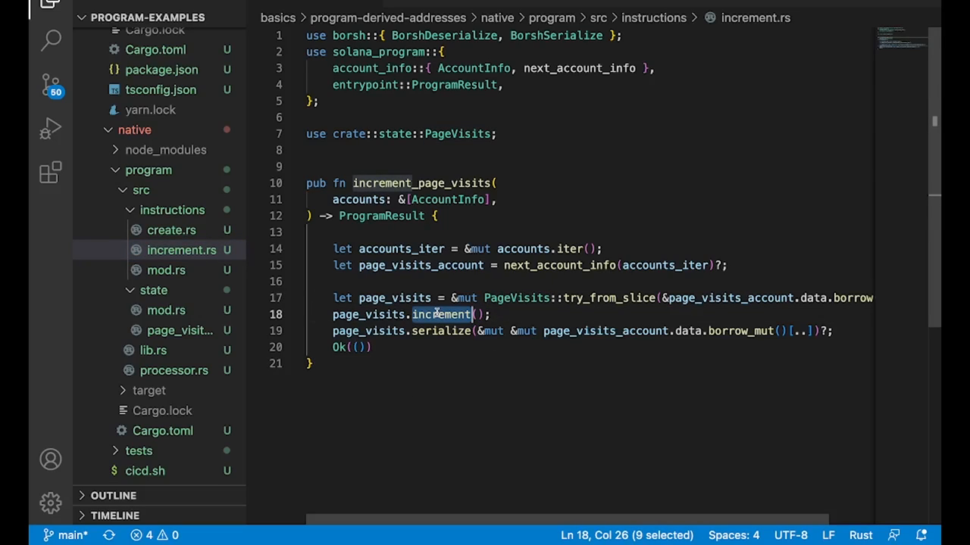
click(148, 215)
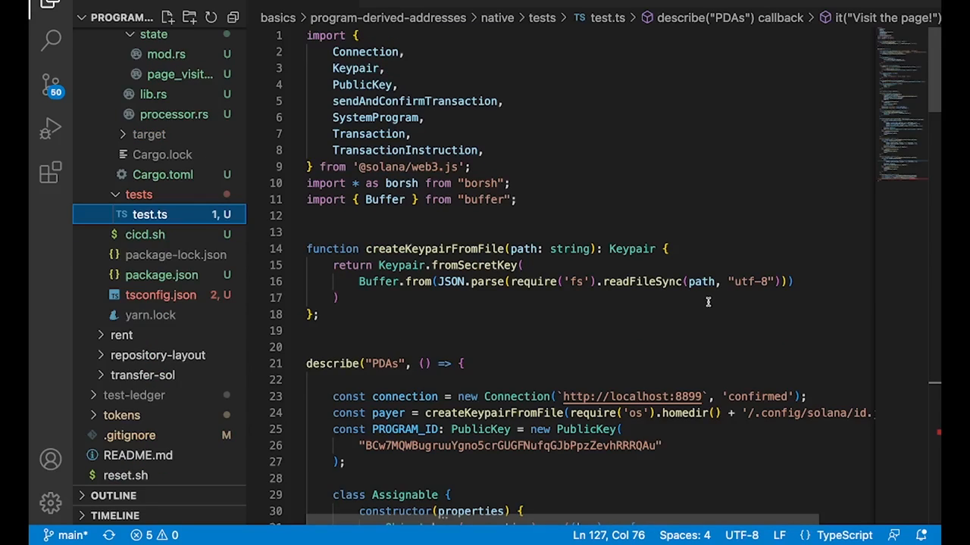
scroll(down, 3)
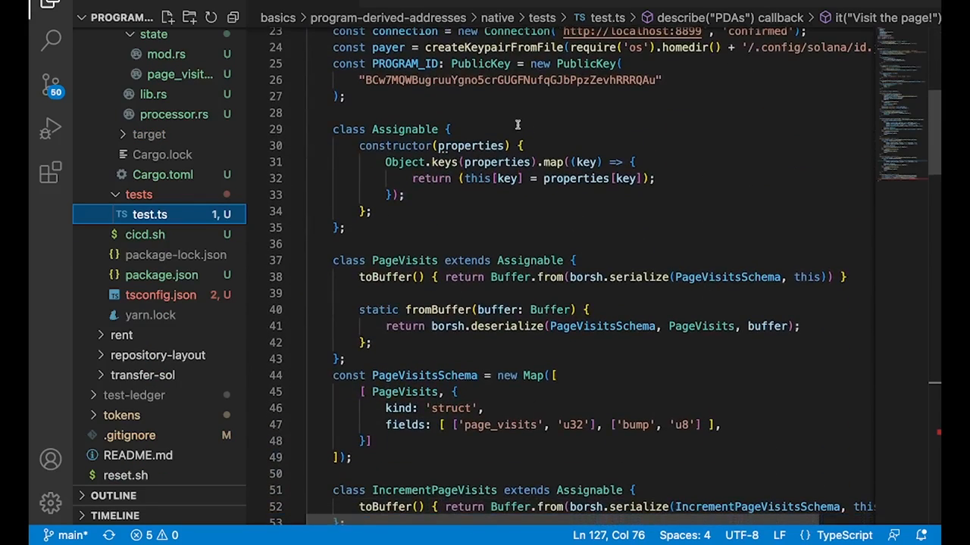
scroll(down, 3)
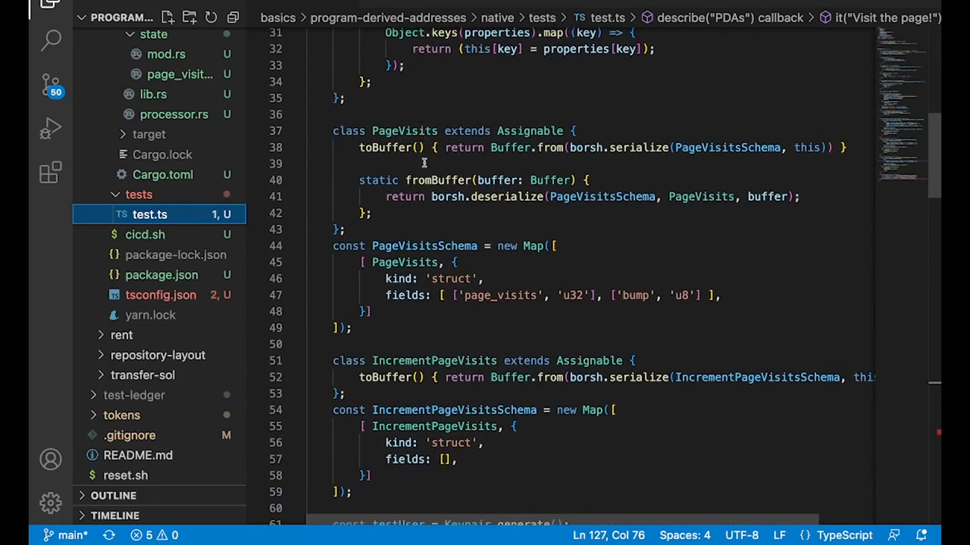
scroll(down, 3)
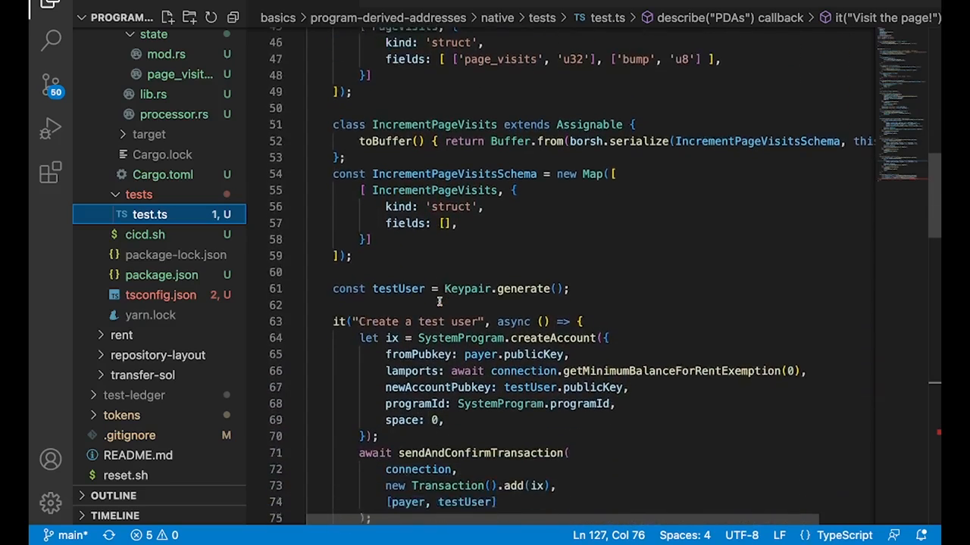
scroll(down, 3)
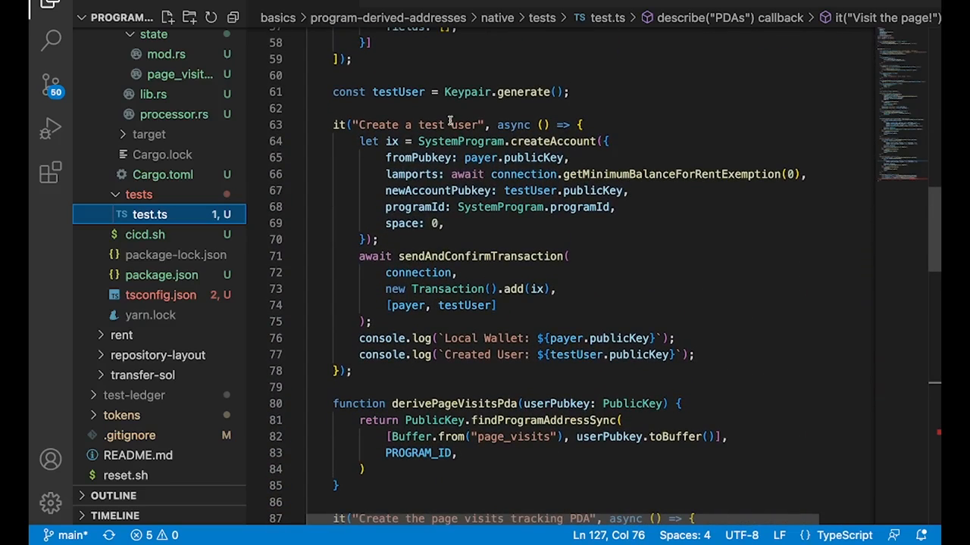
double_click(552, 143)
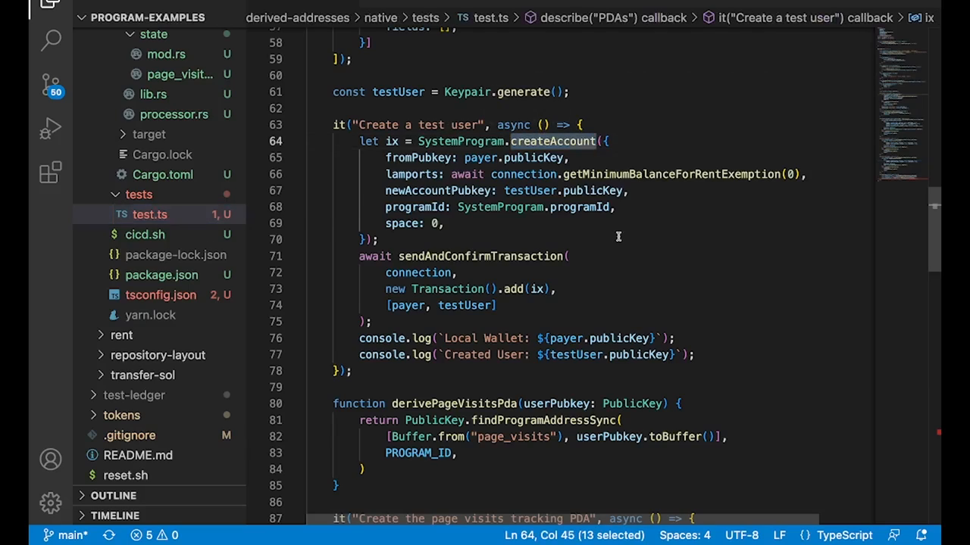
click(436, 224)
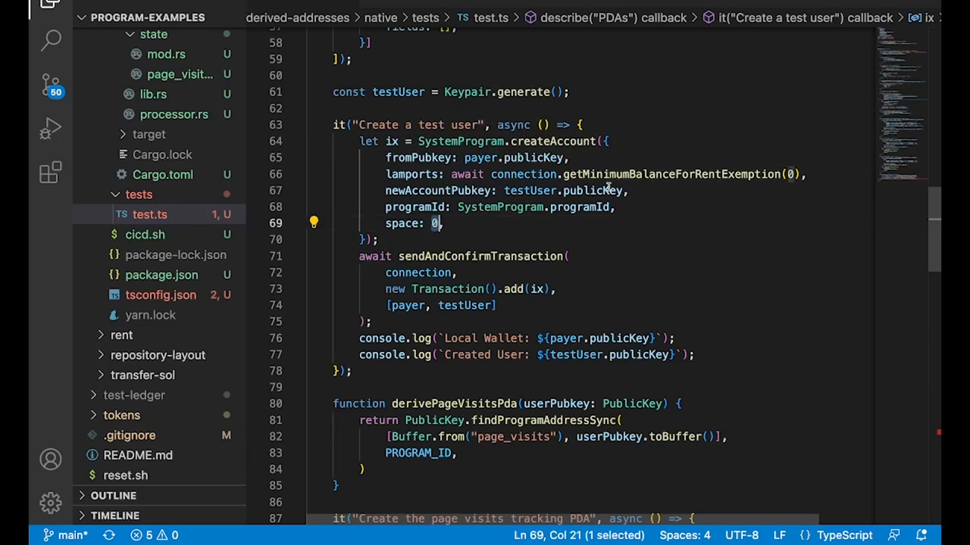
mouse_move(682, 202)
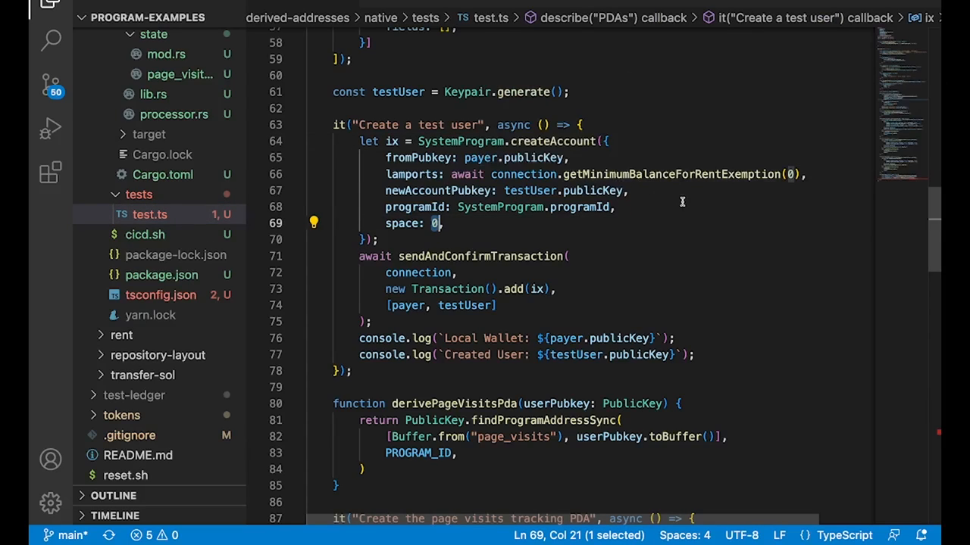
mouse_move(658, 281)
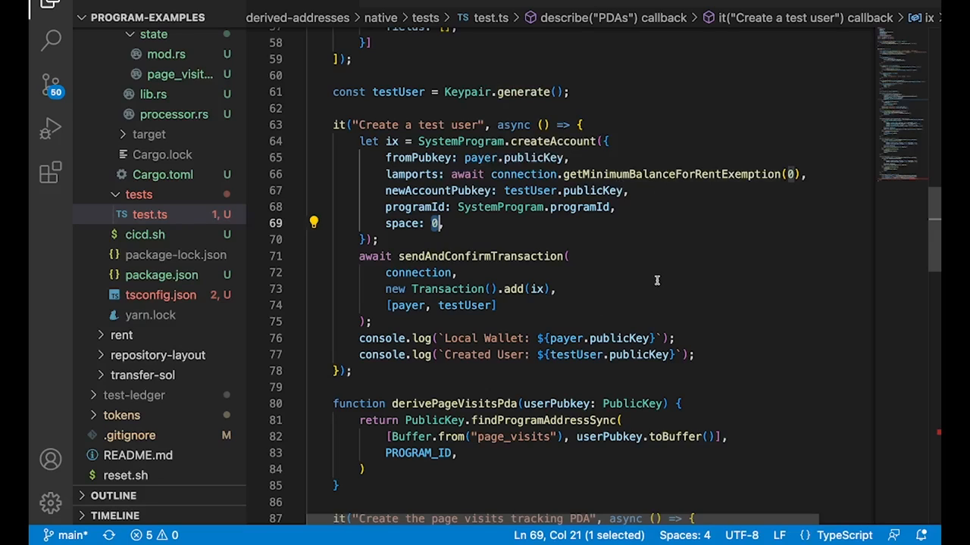
scroll(down, 3)
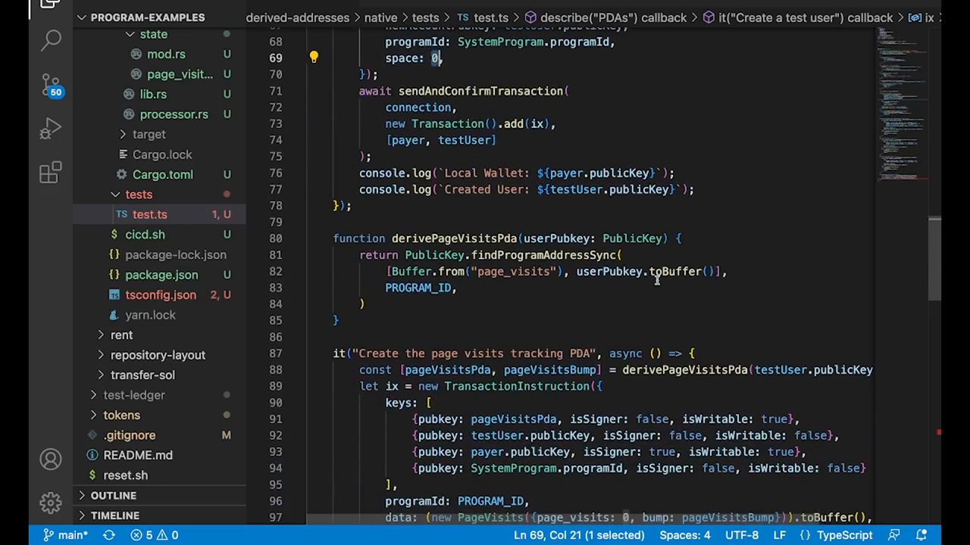
drag(333, 237, 340, 303)
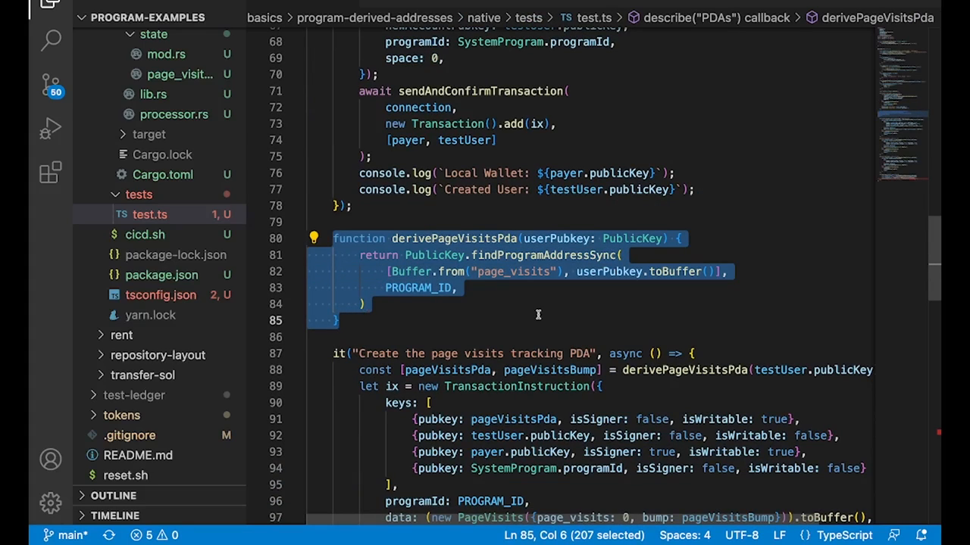
click(452, 255)
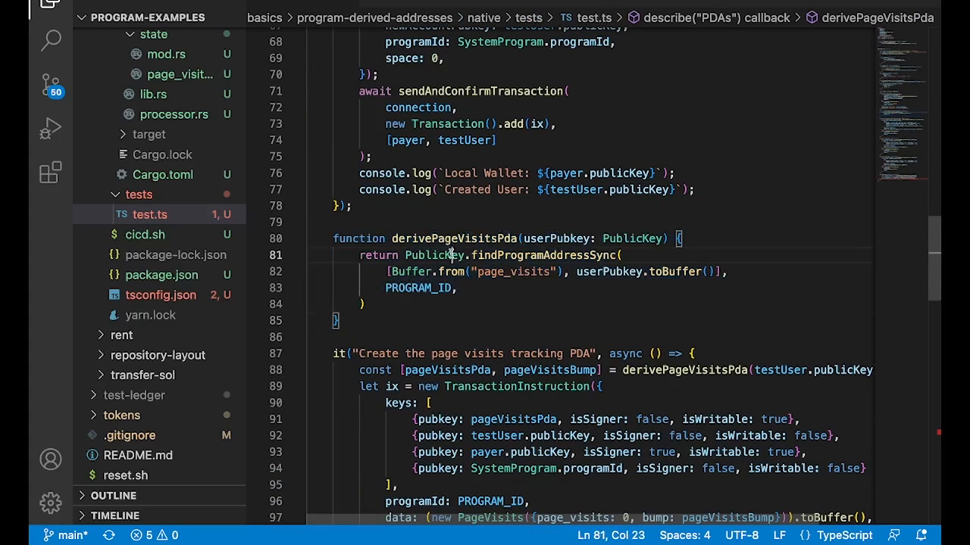
double_click(523, 254)
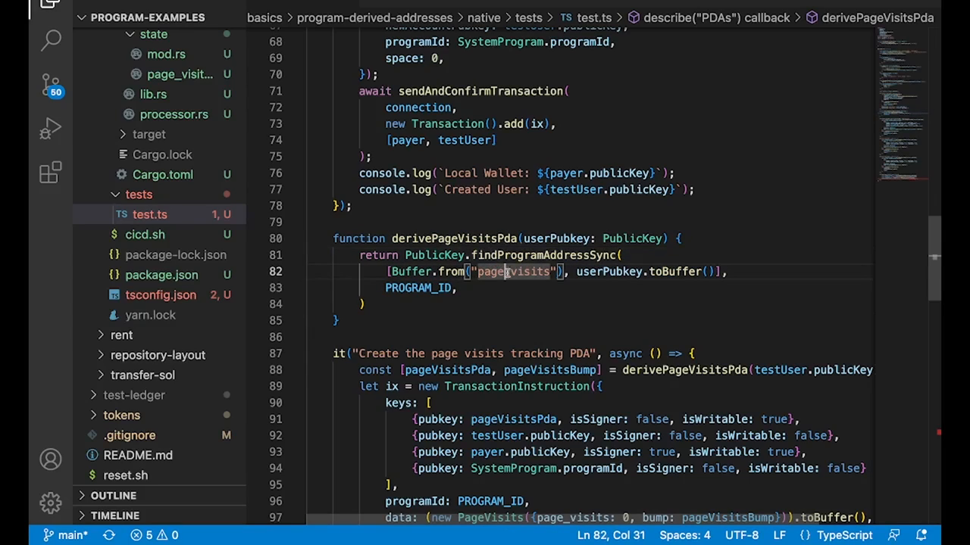
double_click(608, 271)
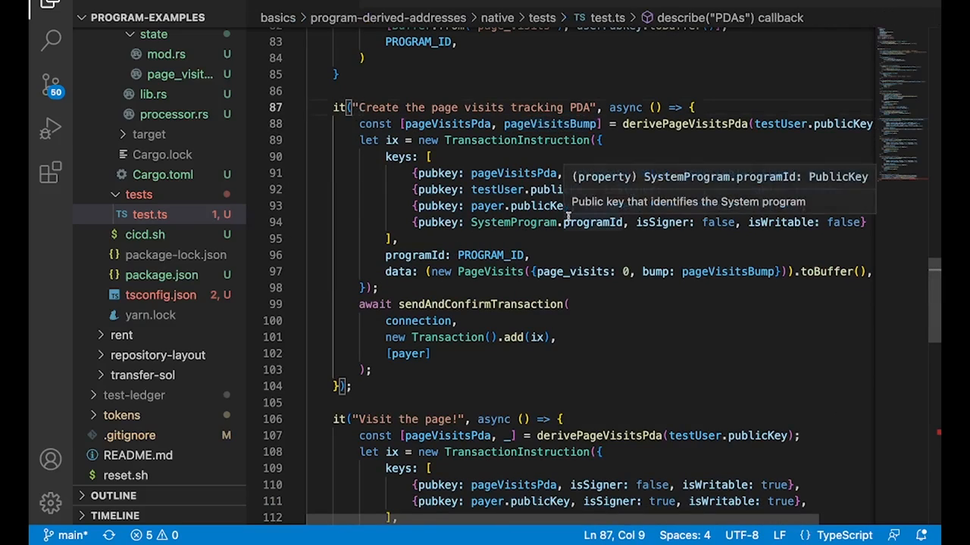
drag(470, 173, 457, 206)
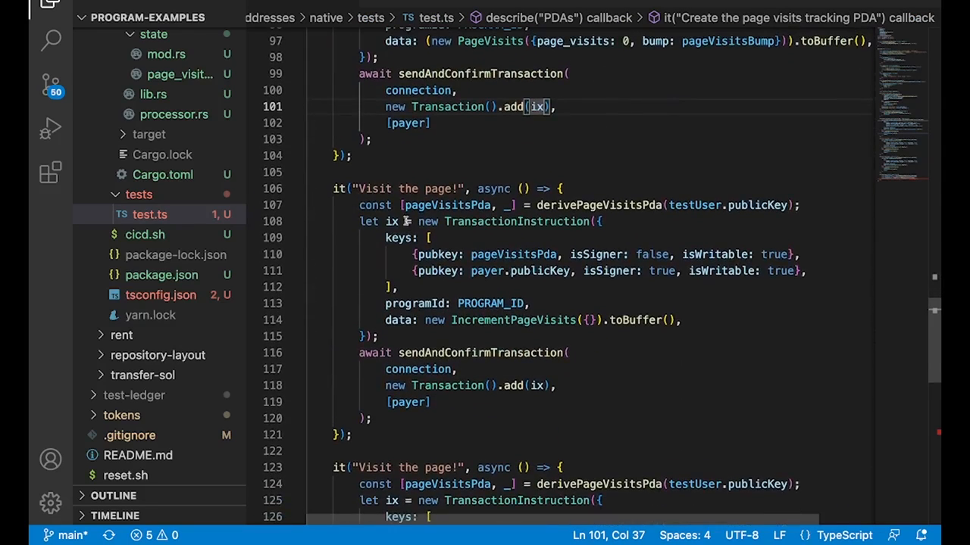
scroll(down, 3)
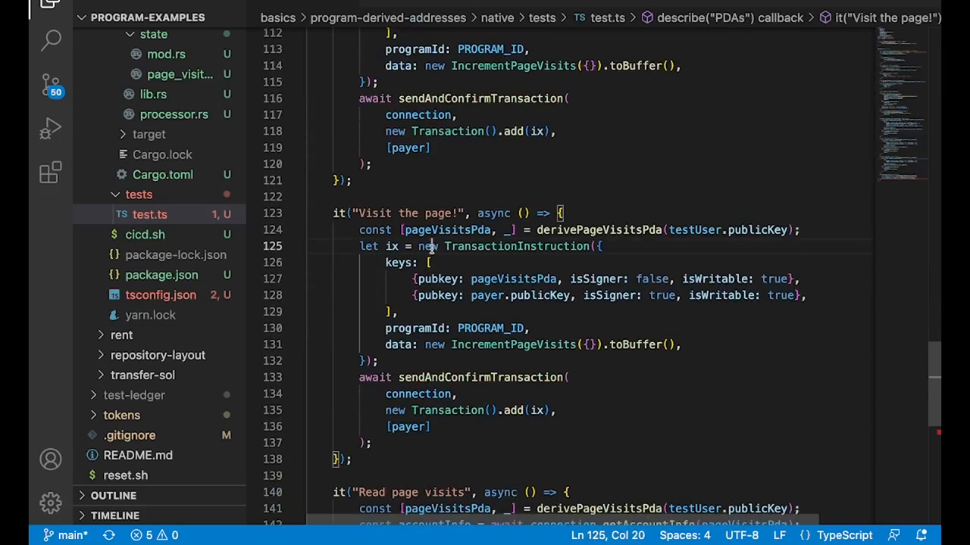
double_click(599, 230)
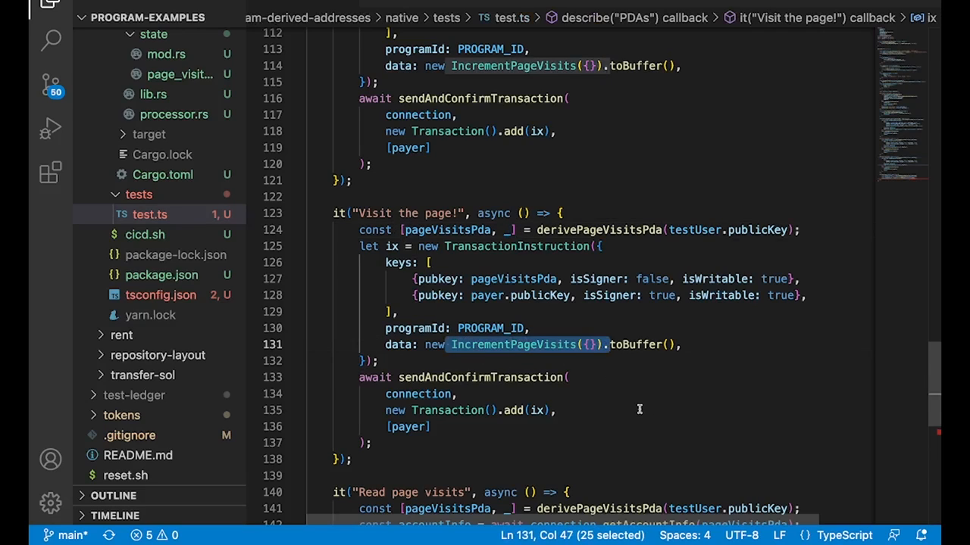
scroll(down, 3)
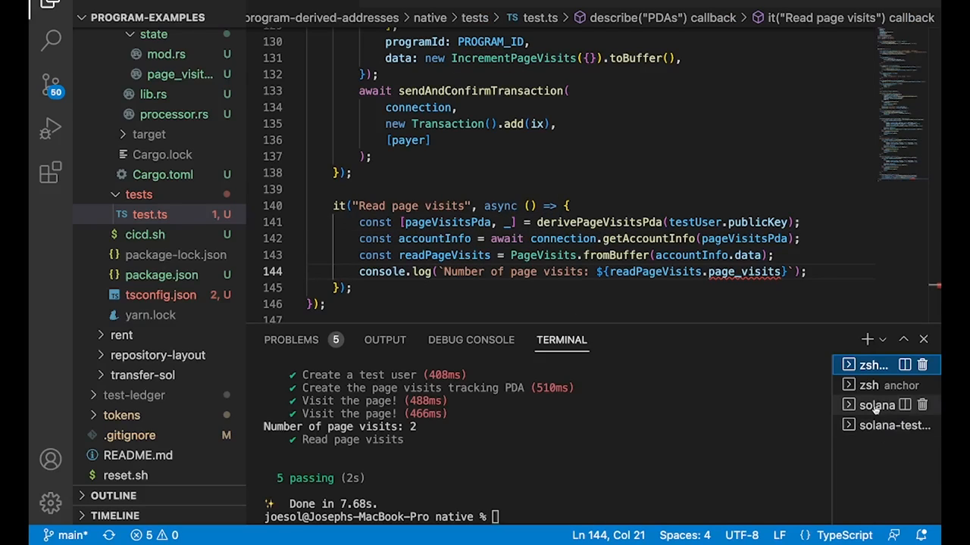
Step: Show the 'solana' validator terminal and scroll through its transaction log messages
click(875, 404)
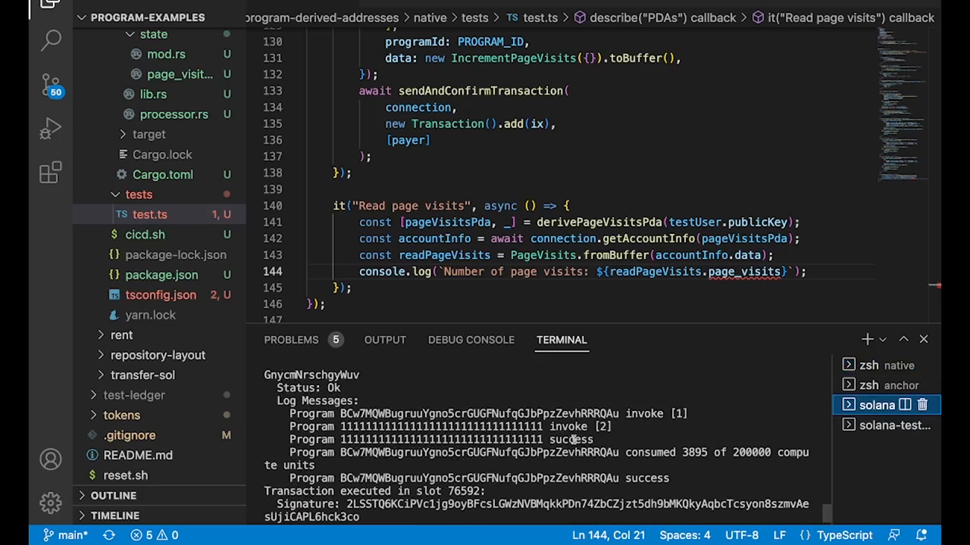
scroll(down, 3)
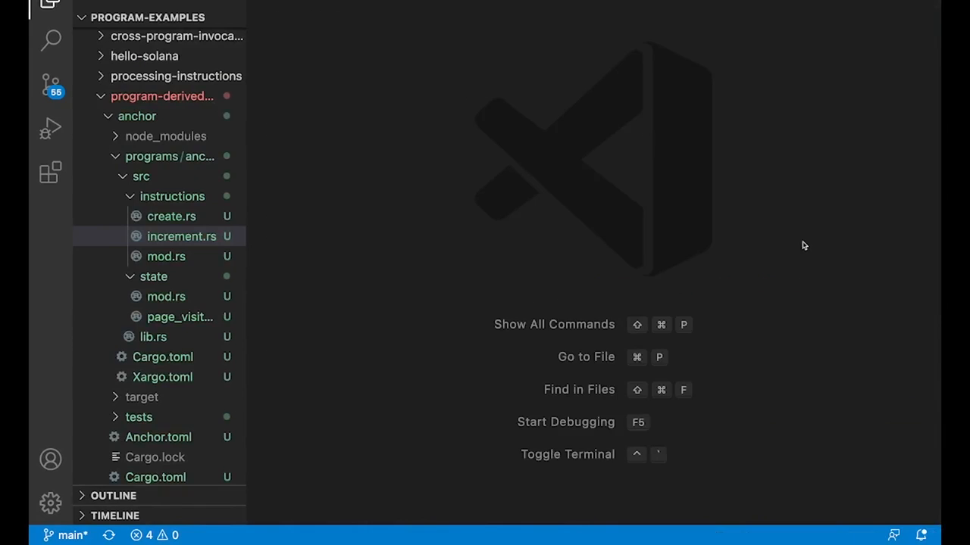
Step: View the Anchor lib.rs, then page_visits.rs with the PageVisits account struct selected
click(153, 336)
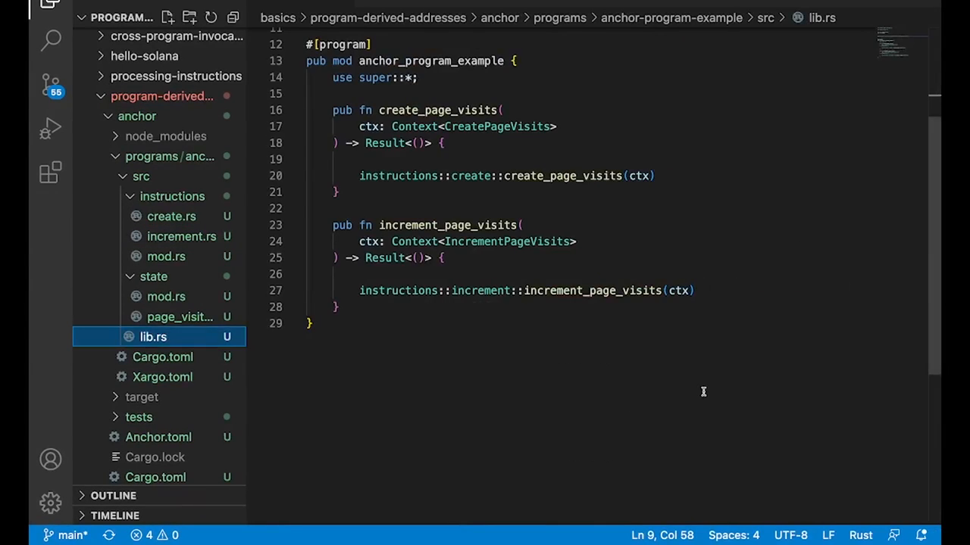
mouse_move(172, 336)
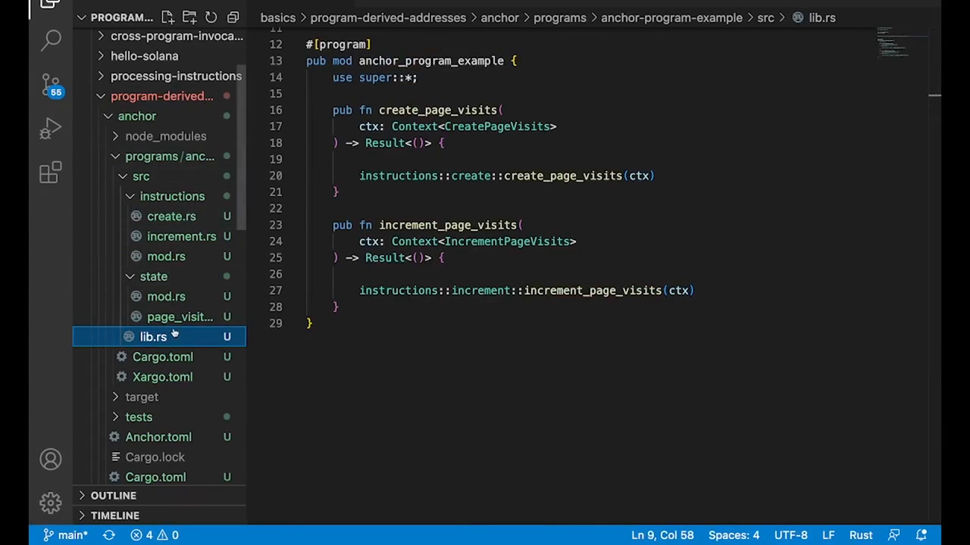
click(178, 317)
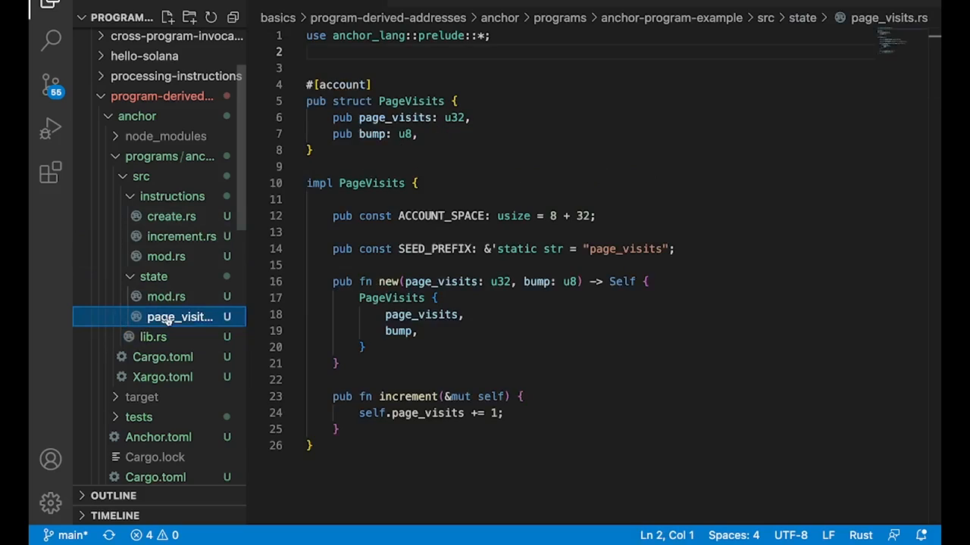
drag(306, 100, 312, 150)
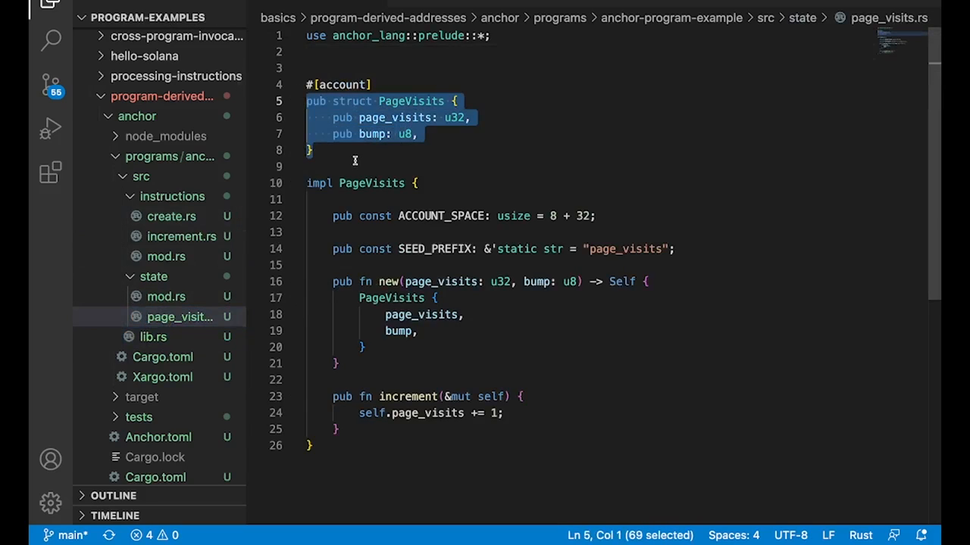
Step: In Anchor create.rs, highlight the ctx.bumps.get lookup inside create_page_visits
click(171, 216)
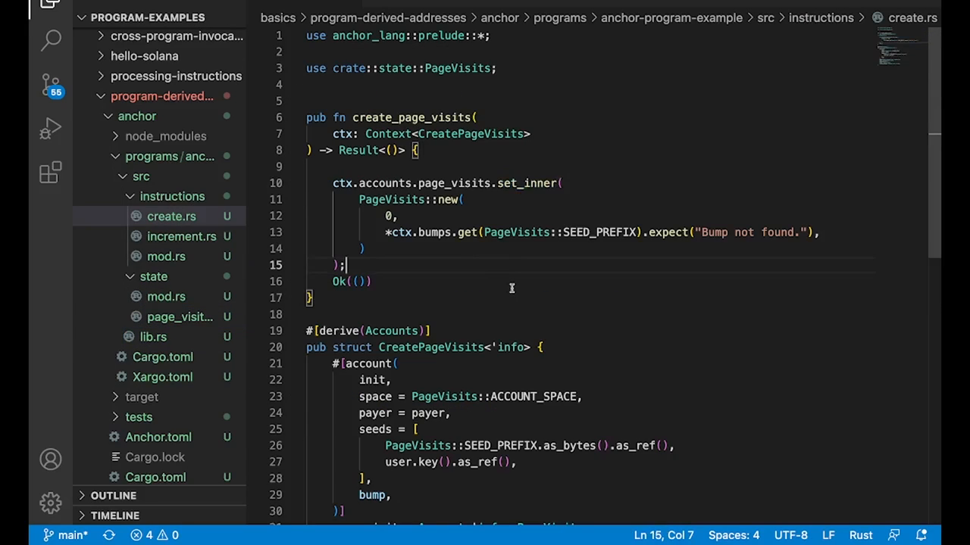
double_click(526, 182)
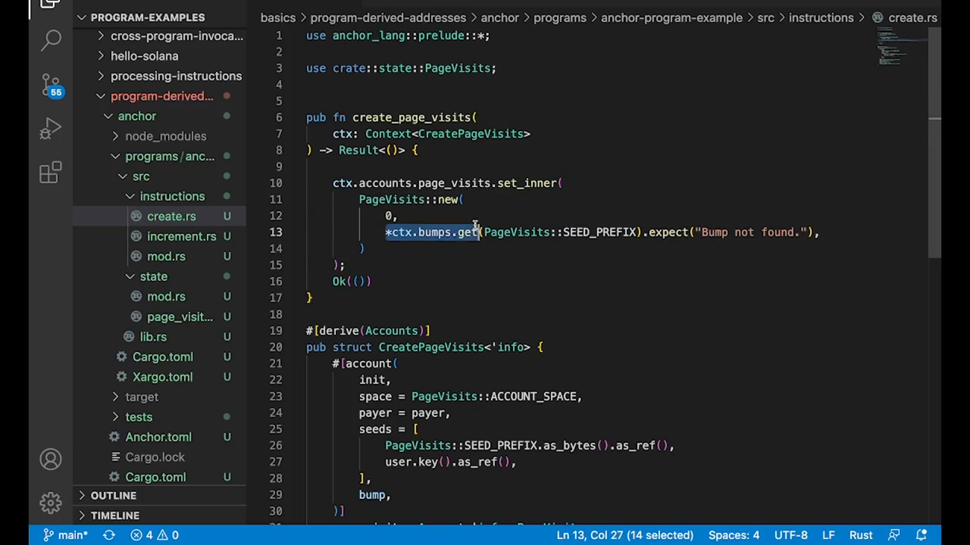
mouse_move(475, 266)
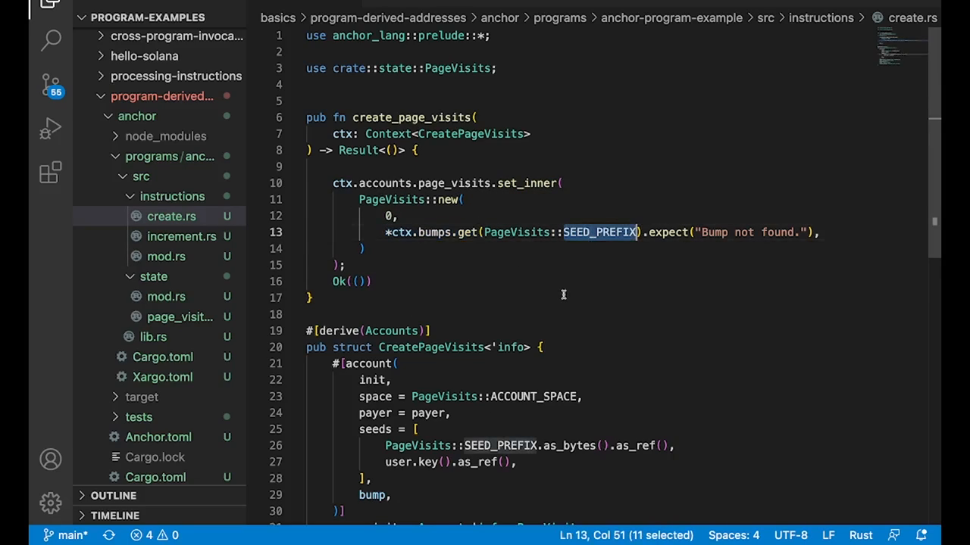
mouse_move(400, 236)
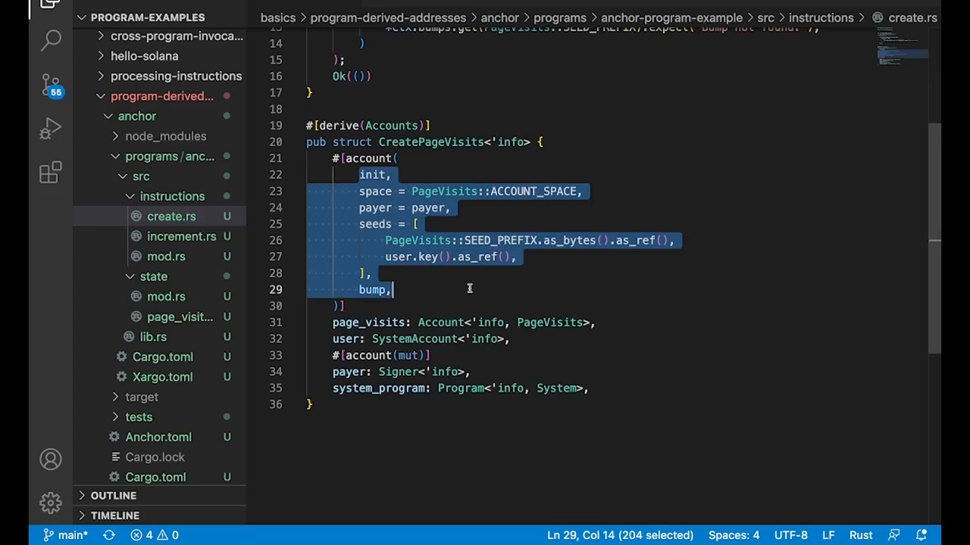
mouse_move(497, 273)
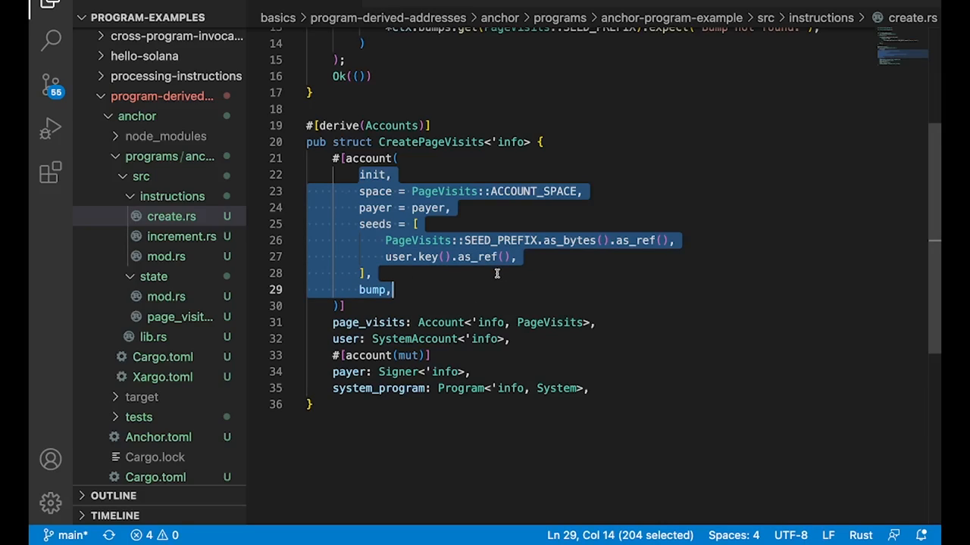
mouse_move(415, 256)
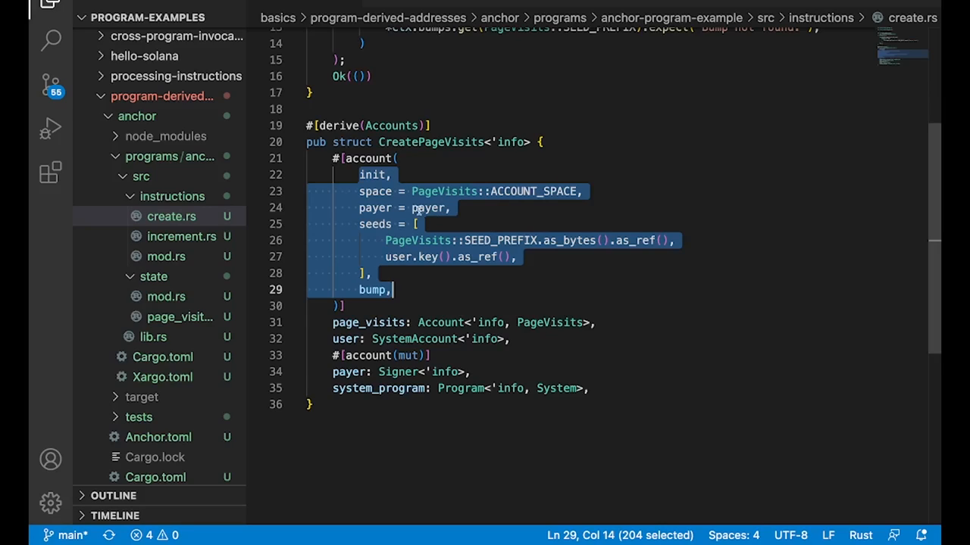
Step: View the Anchor increment.rs with increment_page_visits and its IncrementPageVisits accounts
click(182, 236)
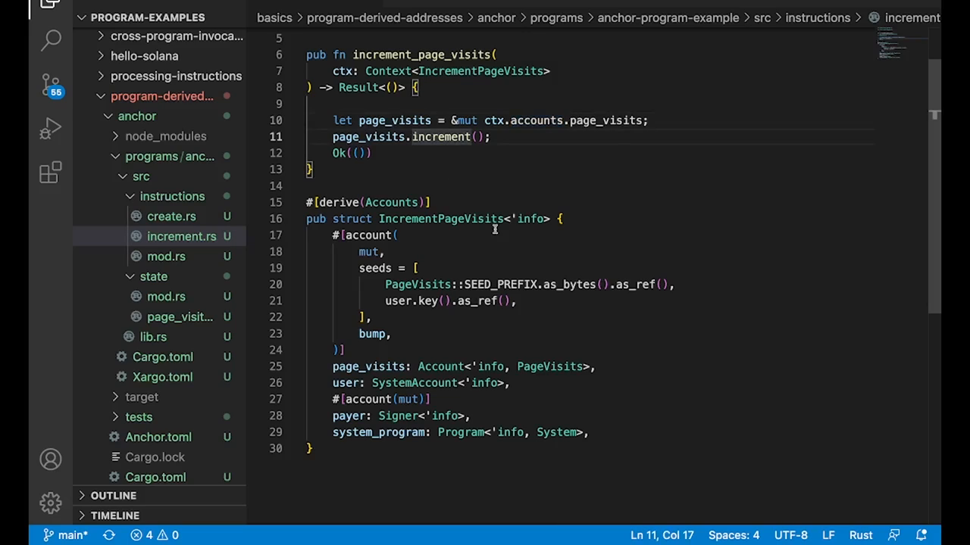
mouse_move(359, 343)
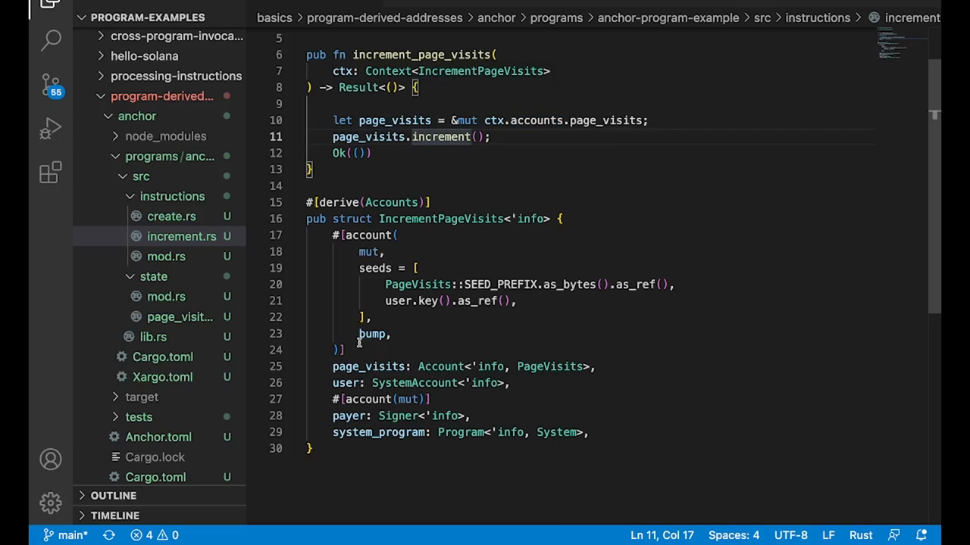